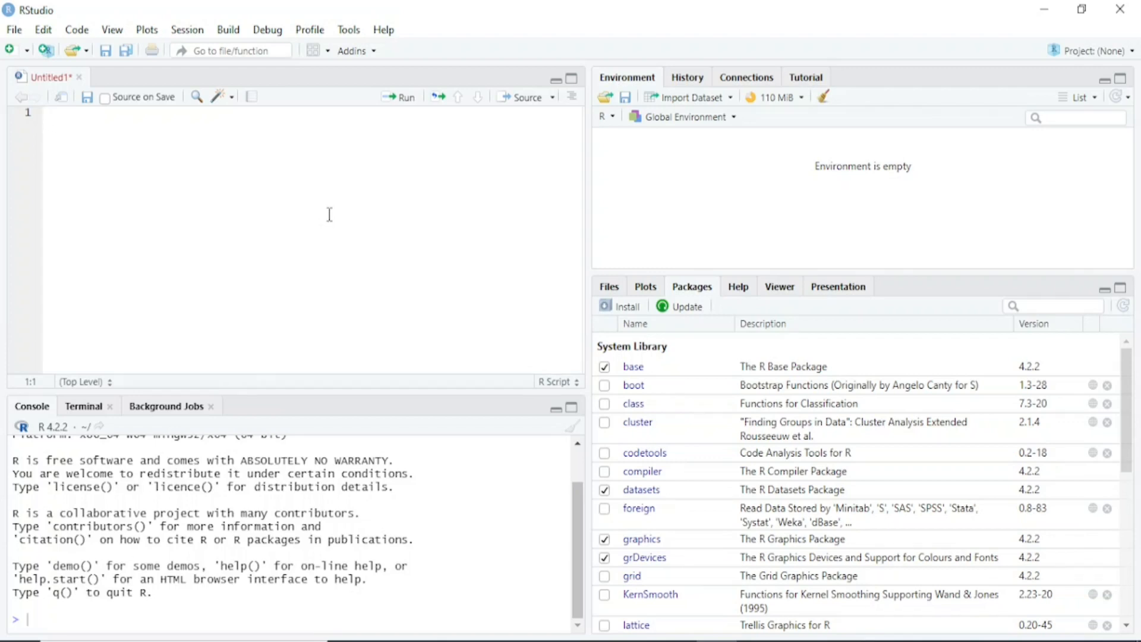
mouse_move(259, 202)
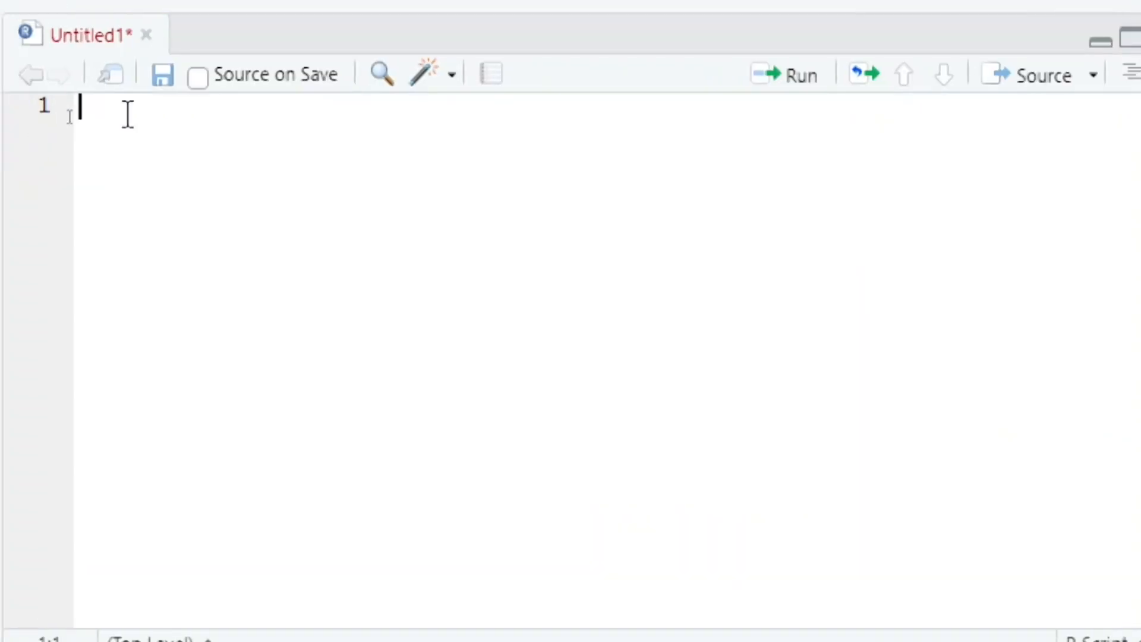
mouse_move(277, 115)
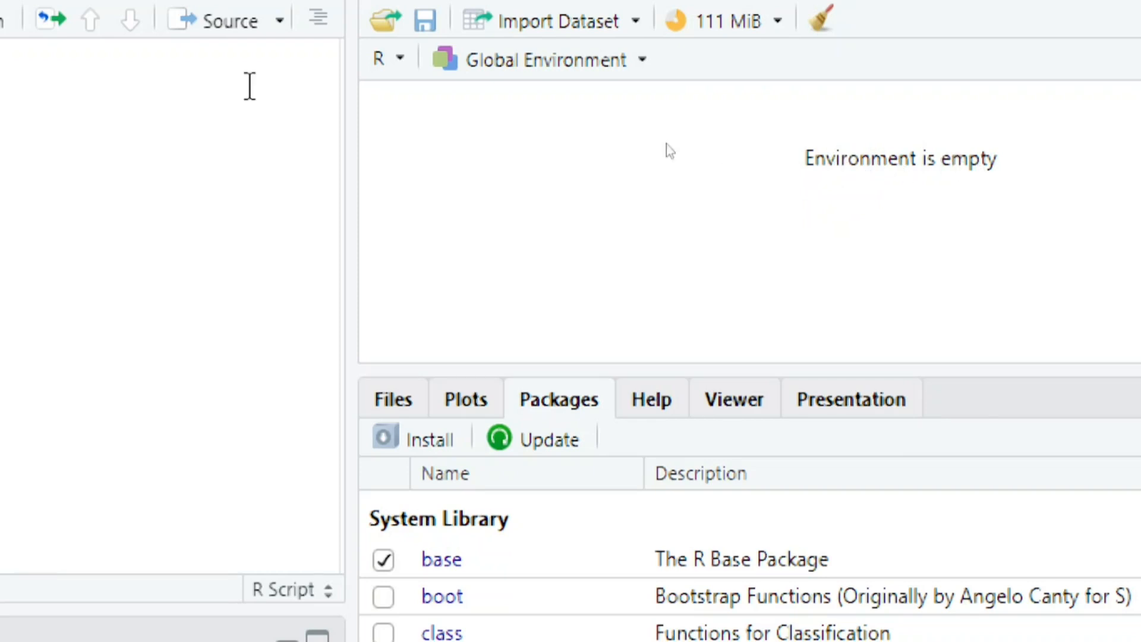
mouse_move(514, 127)
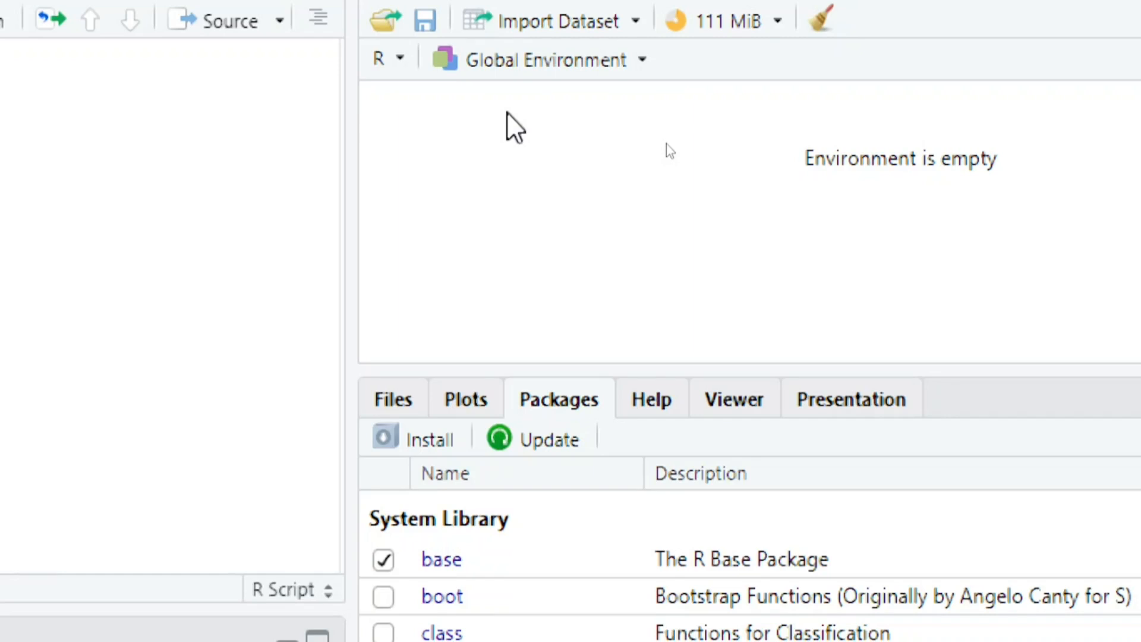
mouse_move(970, 130)
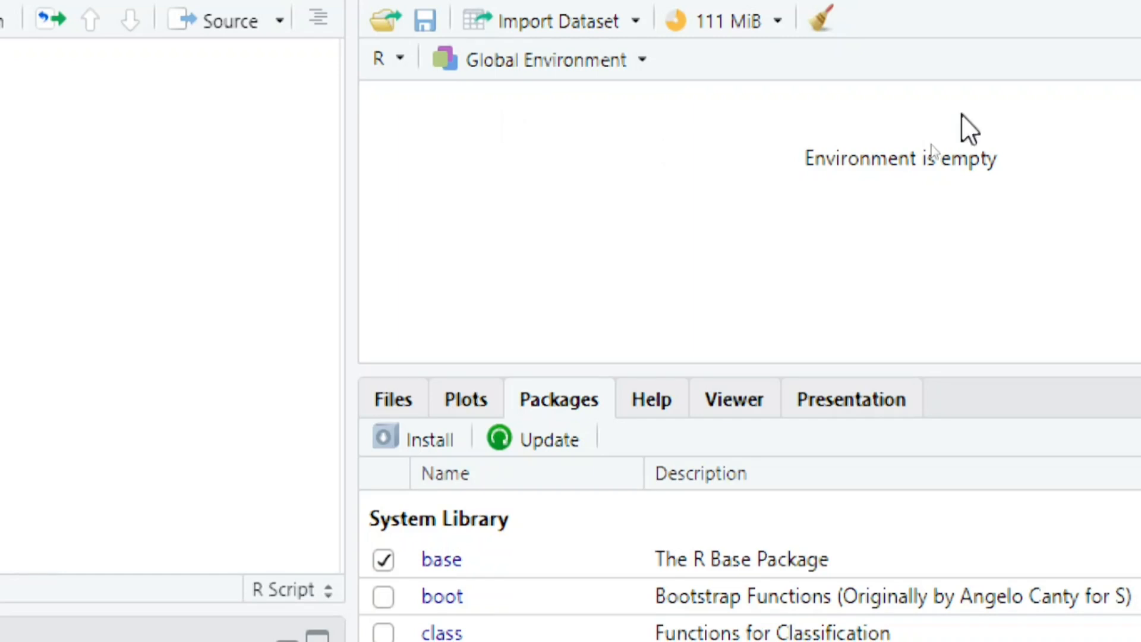
mouse_move(624, 190)
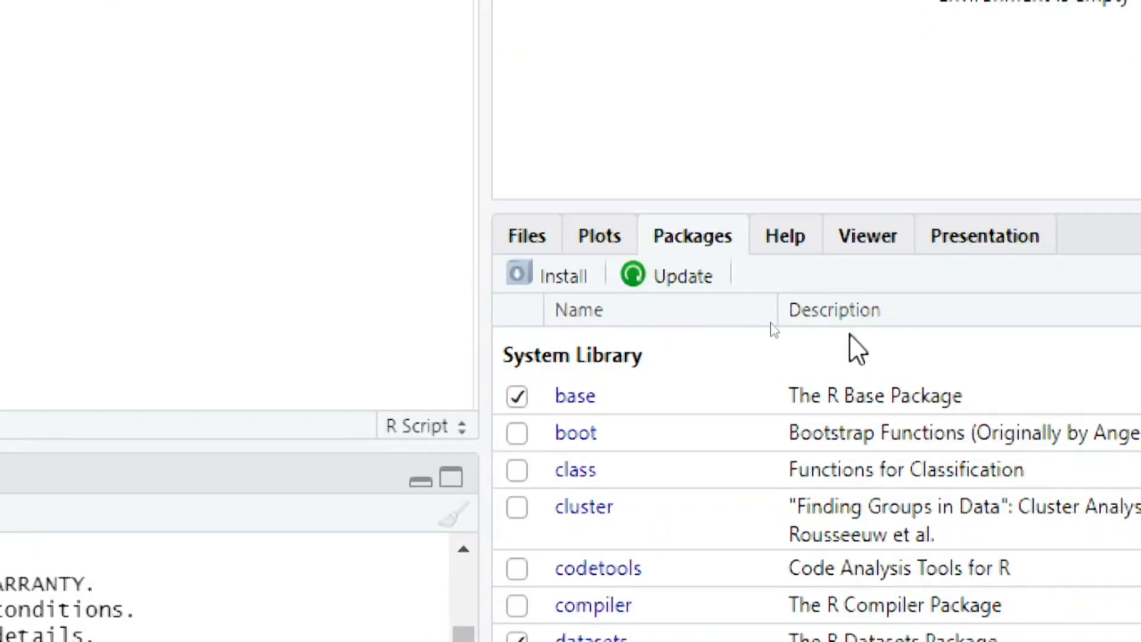
mouse_move(610, 255)
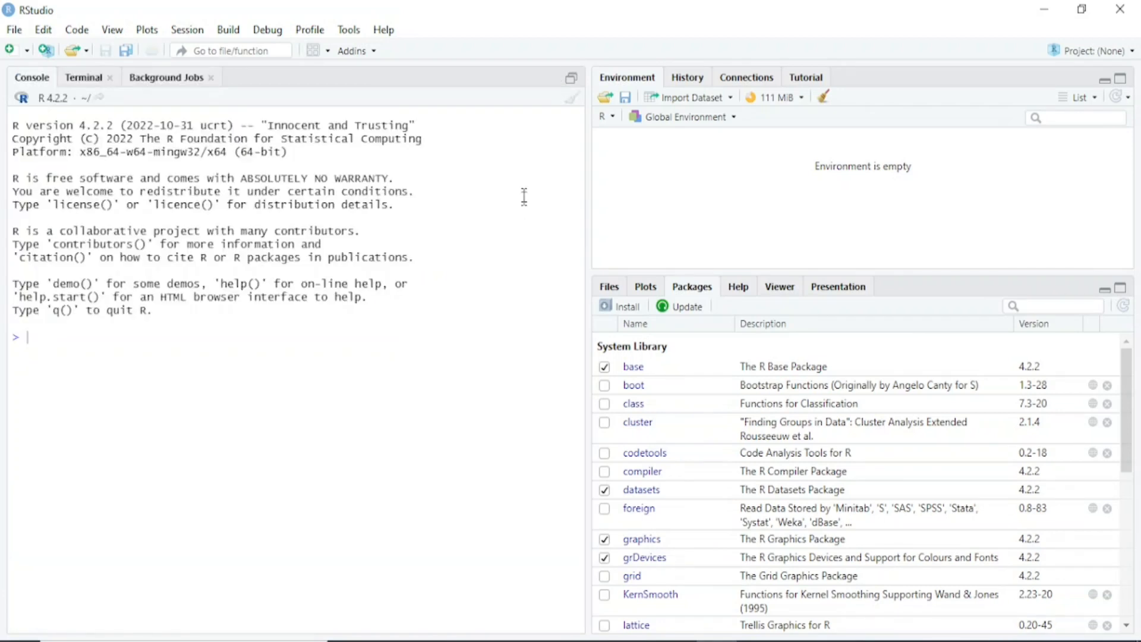
mouse_move(435, 215)
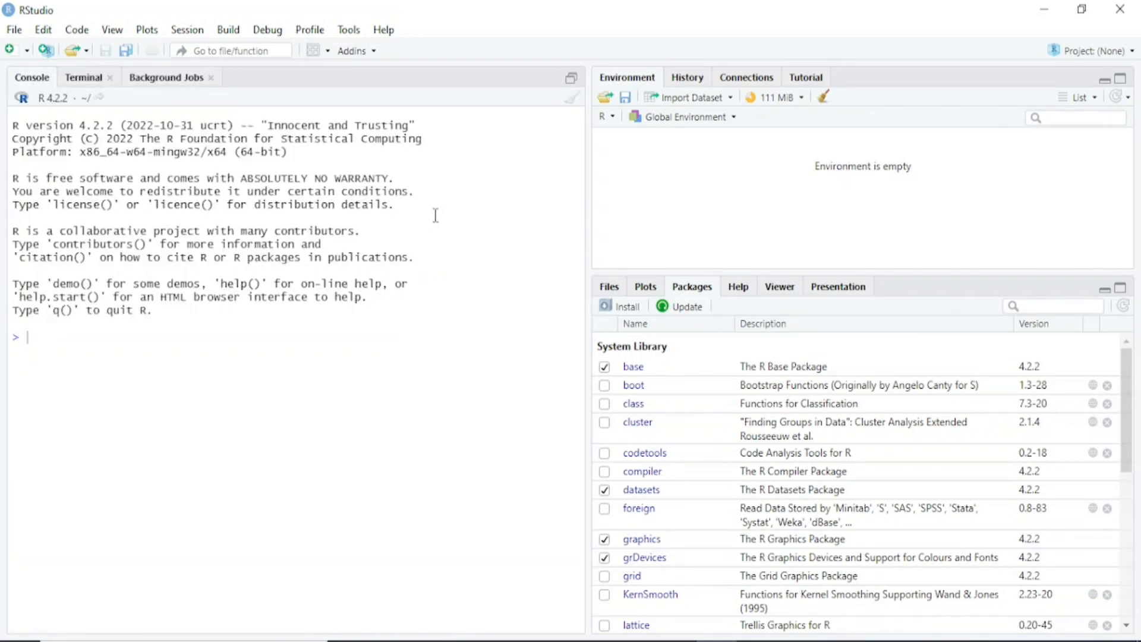
mouse_move(788, 223)
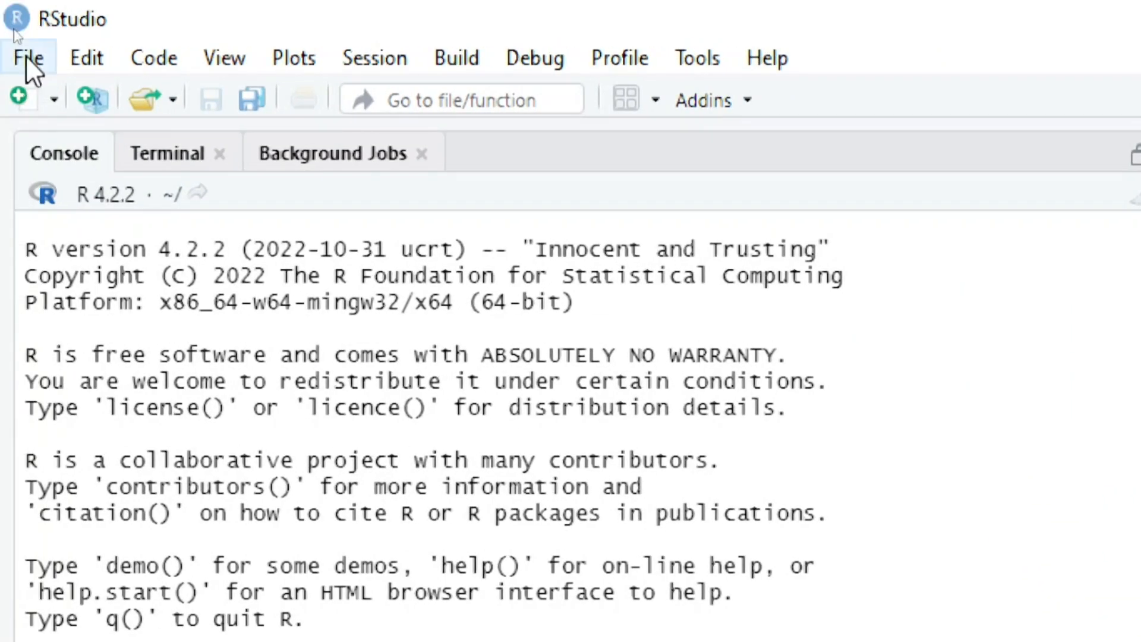
Create a new, blank untitled R script from the File menu
click(29, 57)
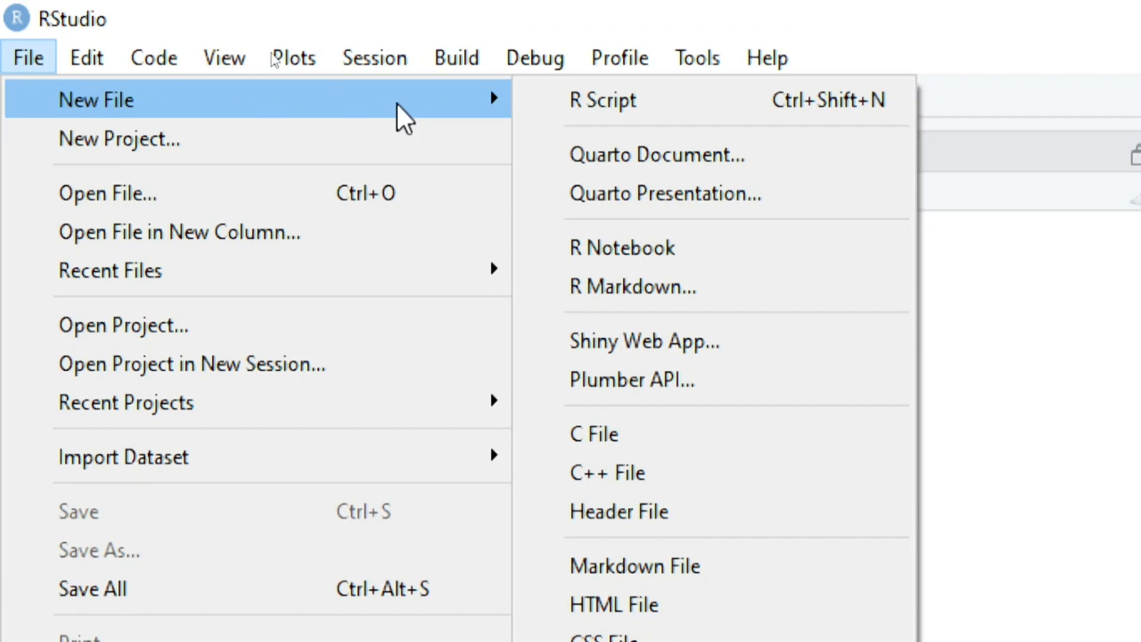
mouse_move(644, 100)
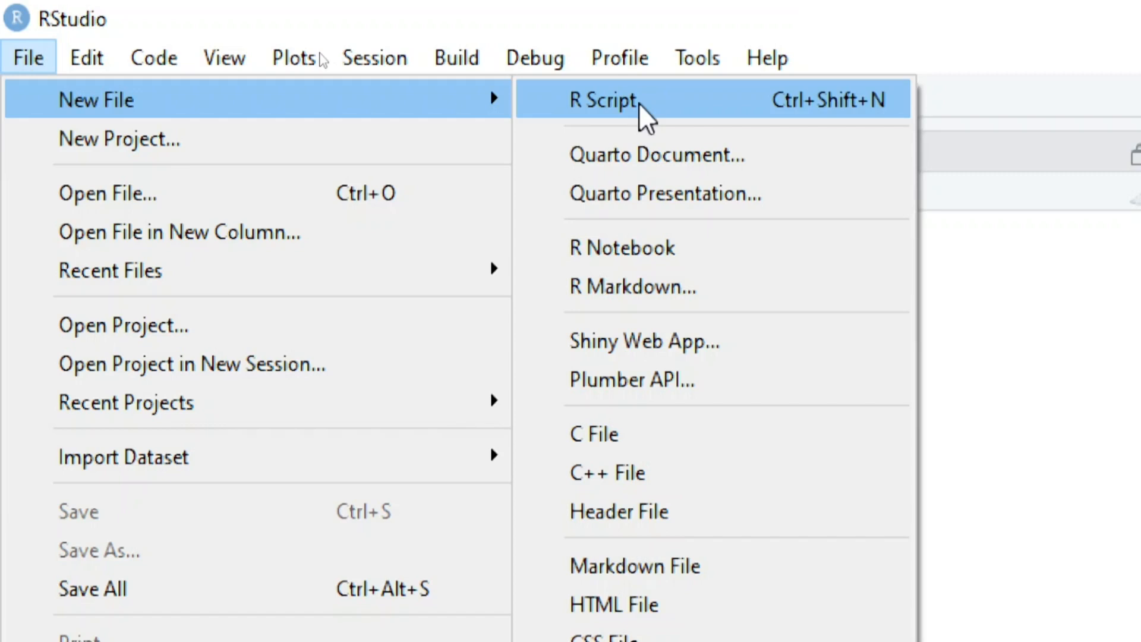
click(601, 100)
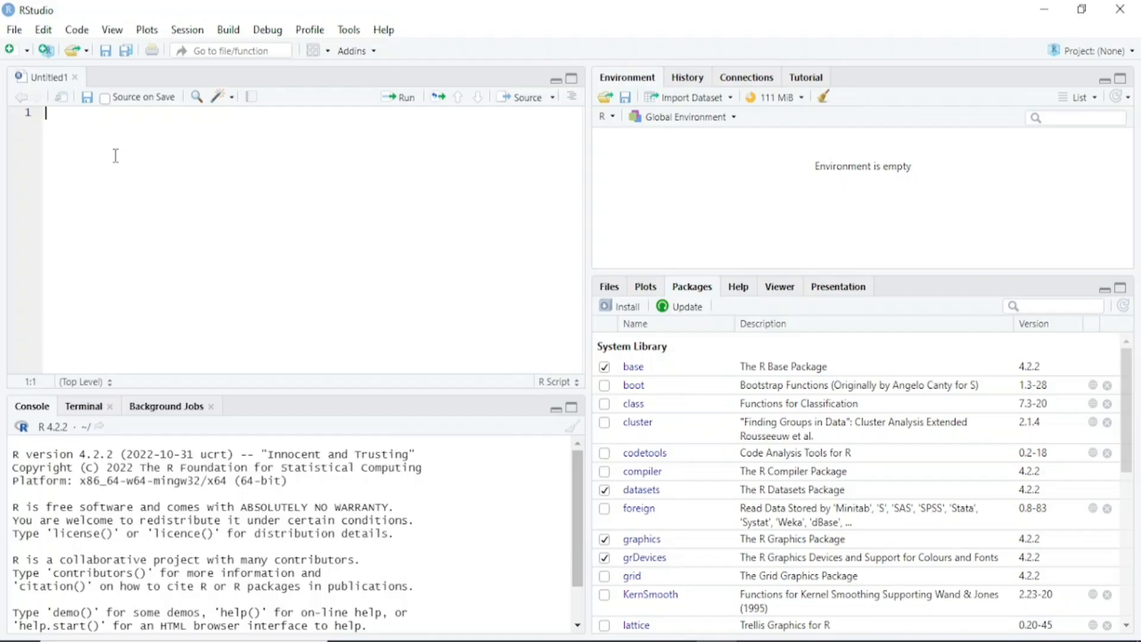
mouse_move(368, 181)
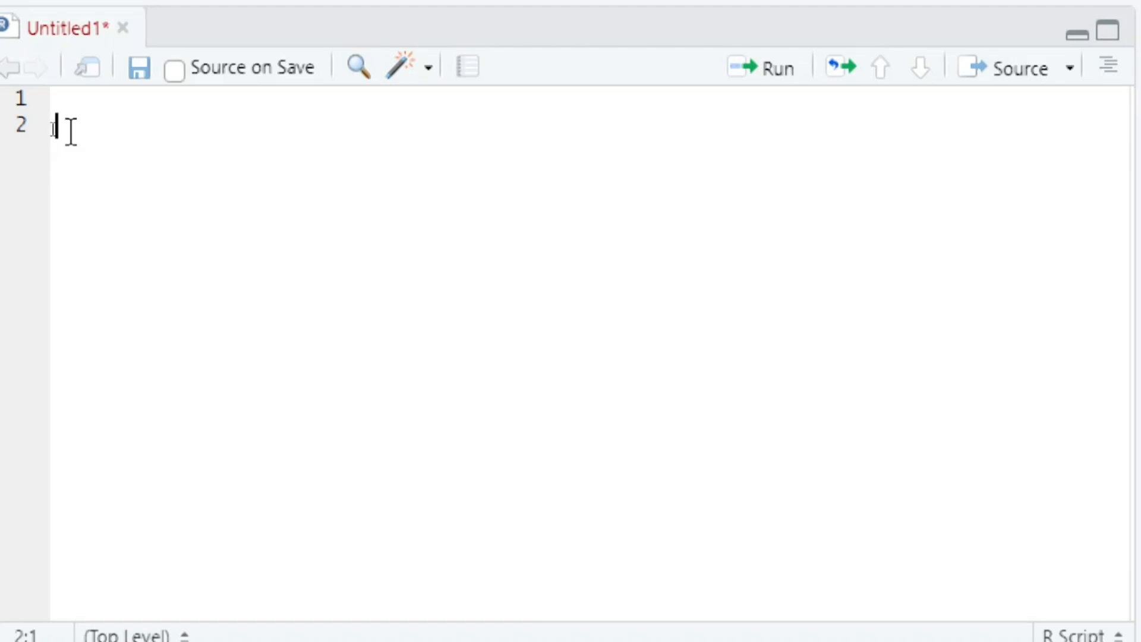
Write the assignment a = 2 in the script and place the cursor on that line
text(a)
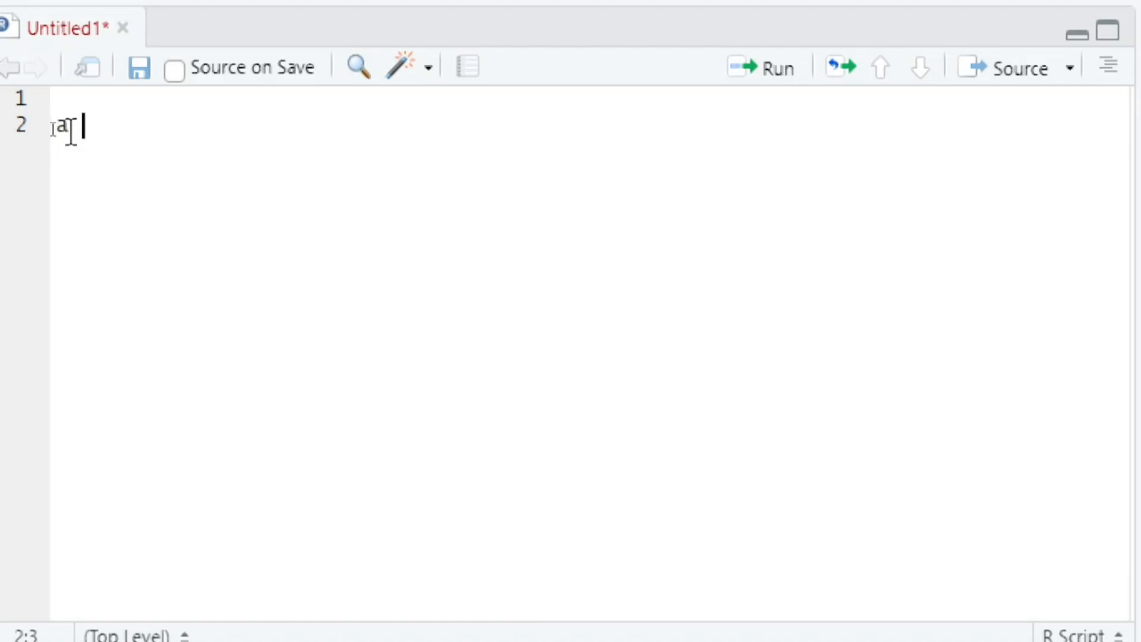
text(=)
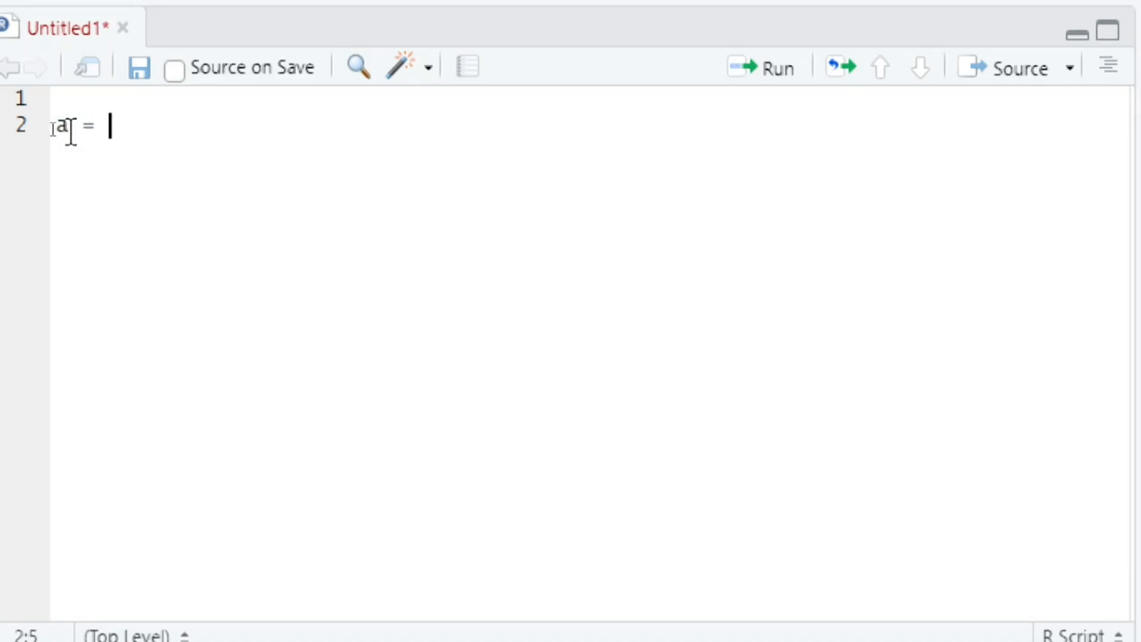
text(2)
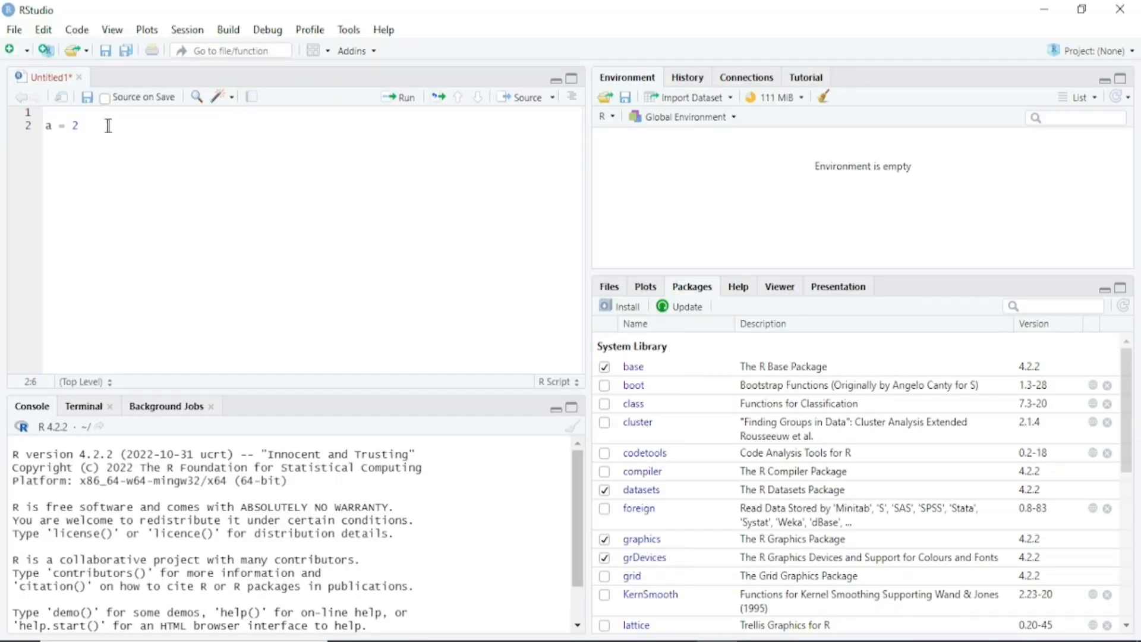
click(76, 125)
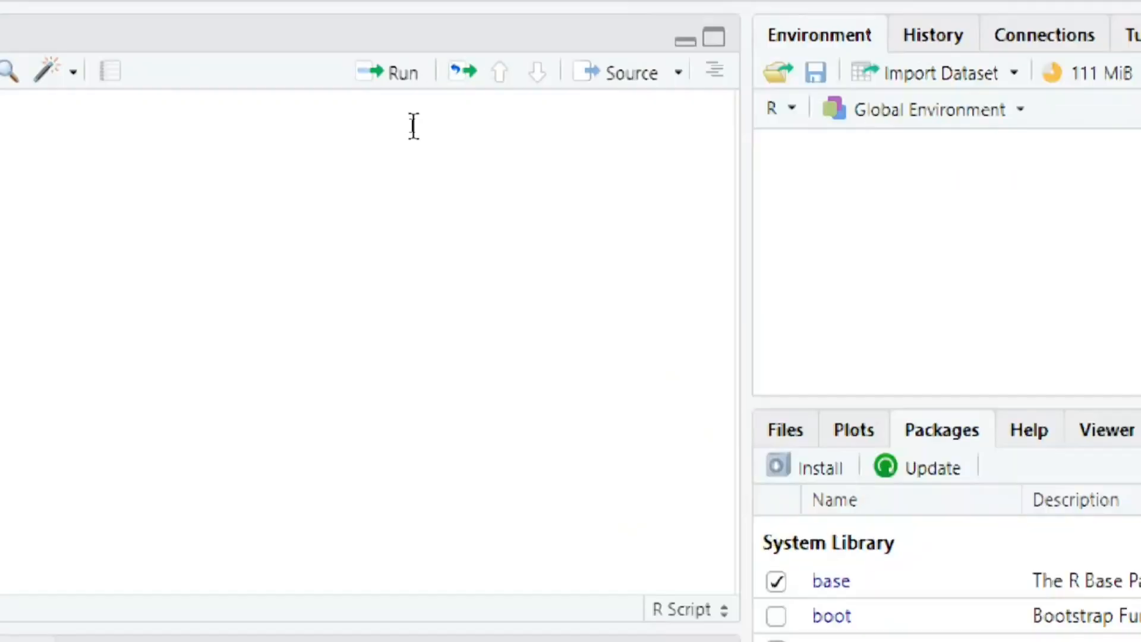
mouse_move(403, 70)
text(a = 2)
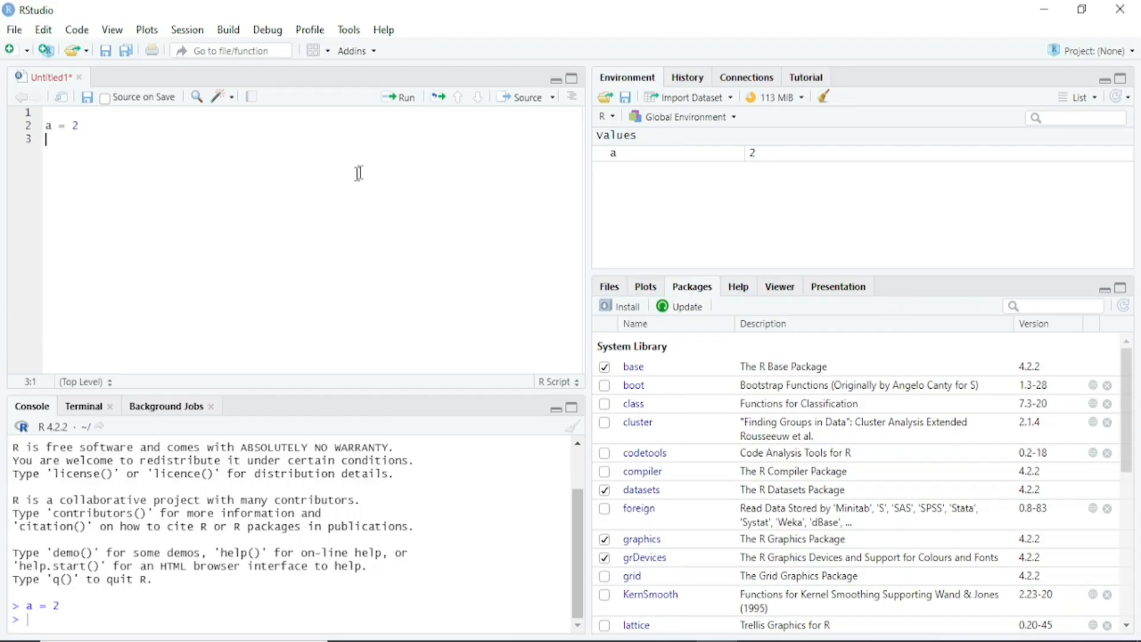
mouse_move(175, 206)
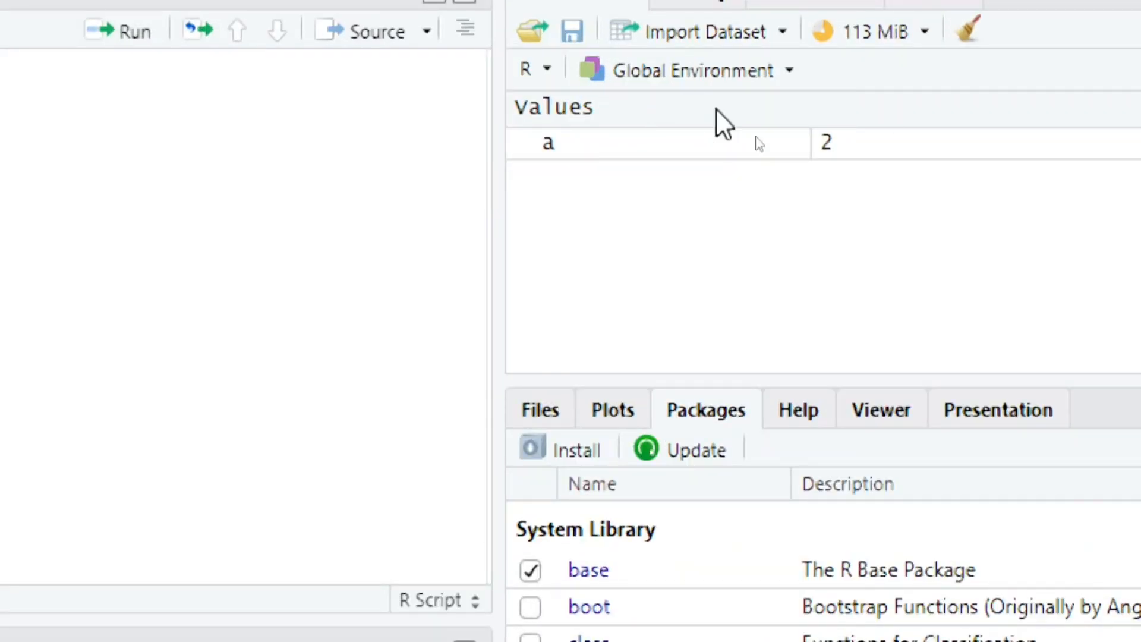
mouse_move(563, 150)
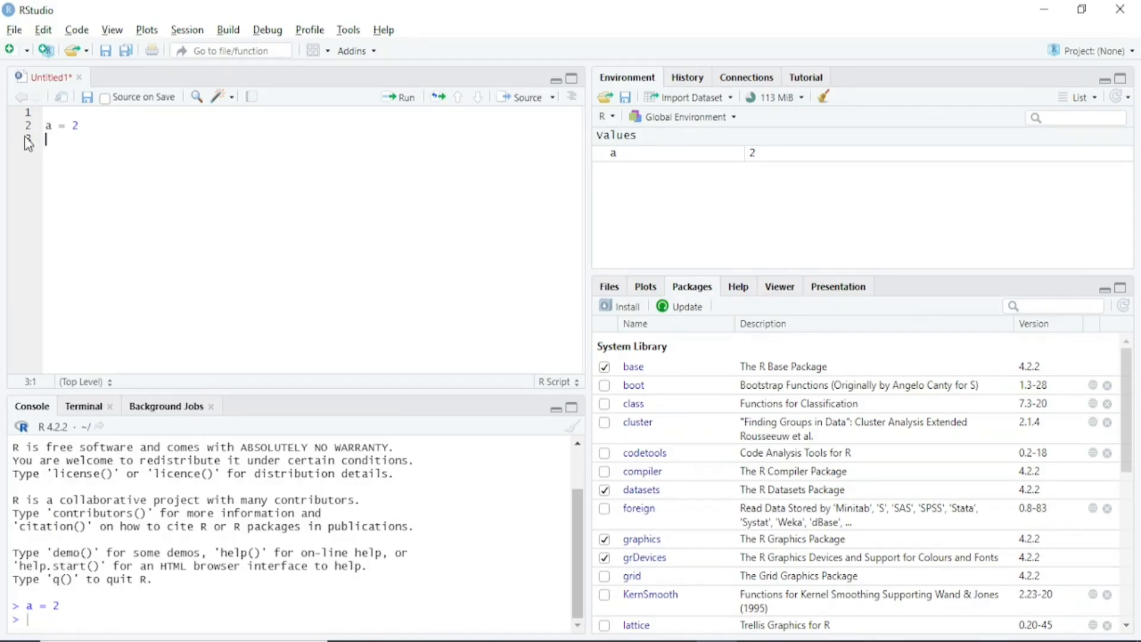
Execute the a = 2 line so a holds 2 in the global environment
click(571, 76)
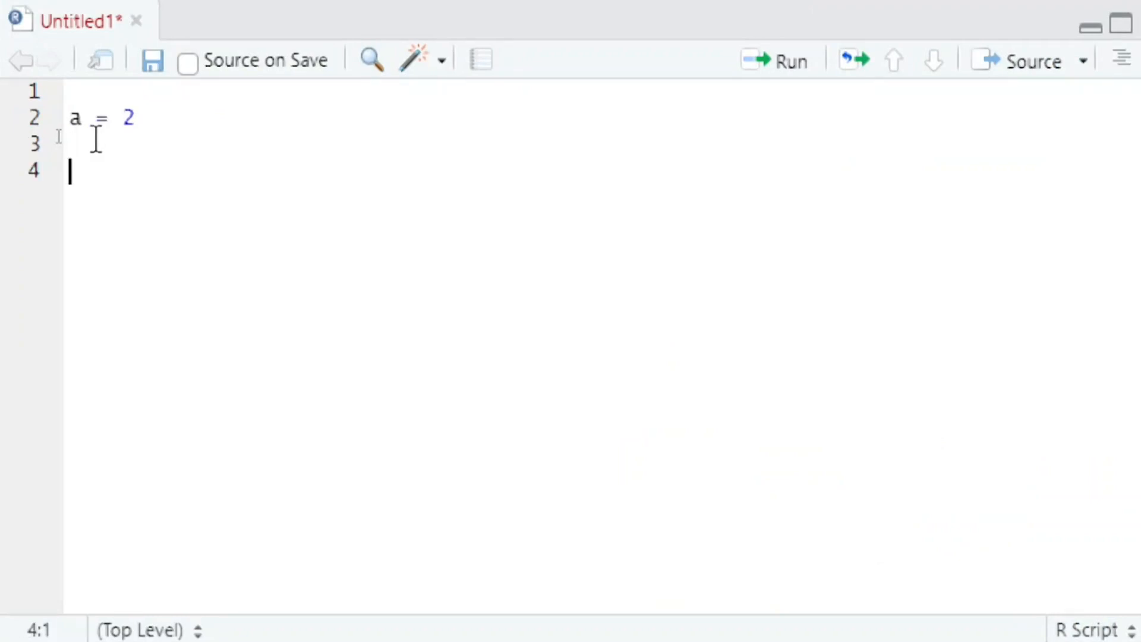
Write the assignment b = 3 on the line below a = 2
text(b)
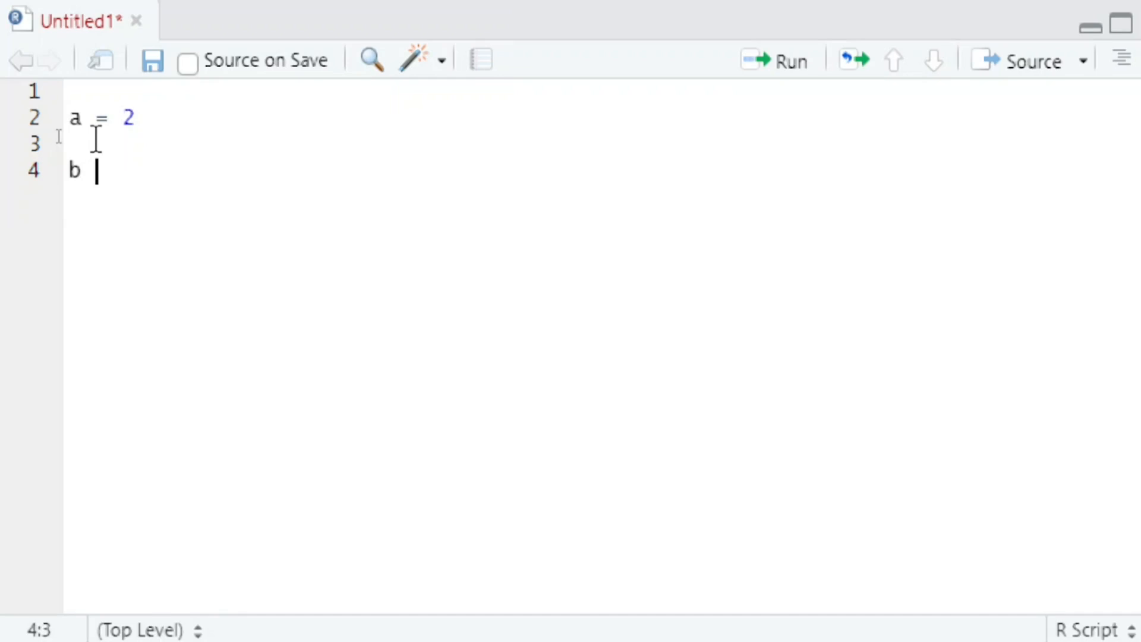
text(= 3)
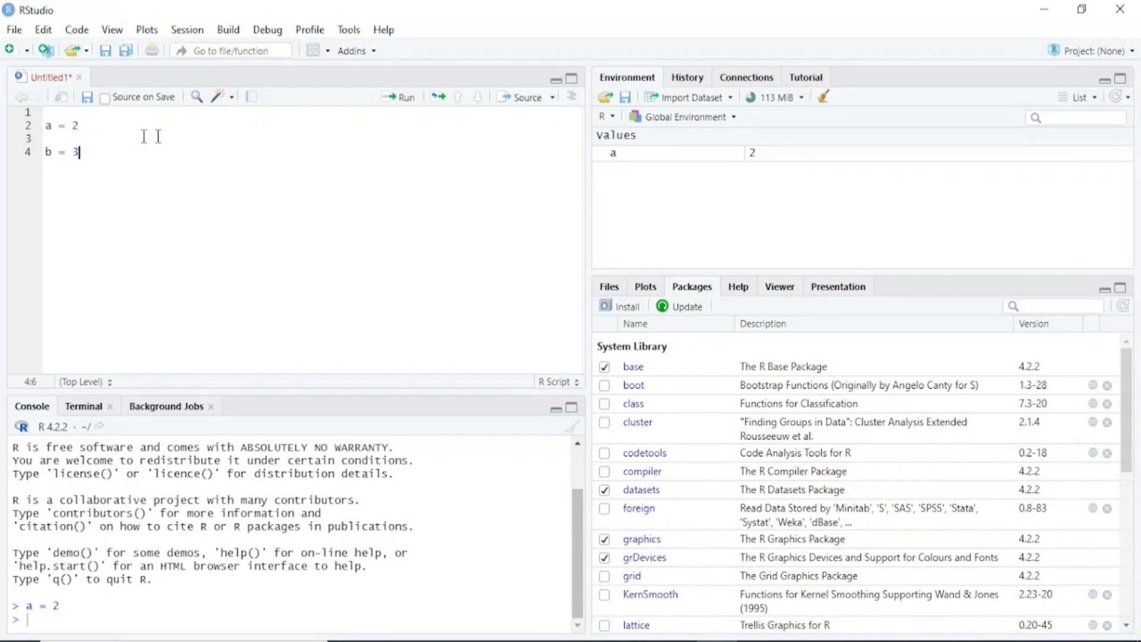
mouse_move(399, 96)
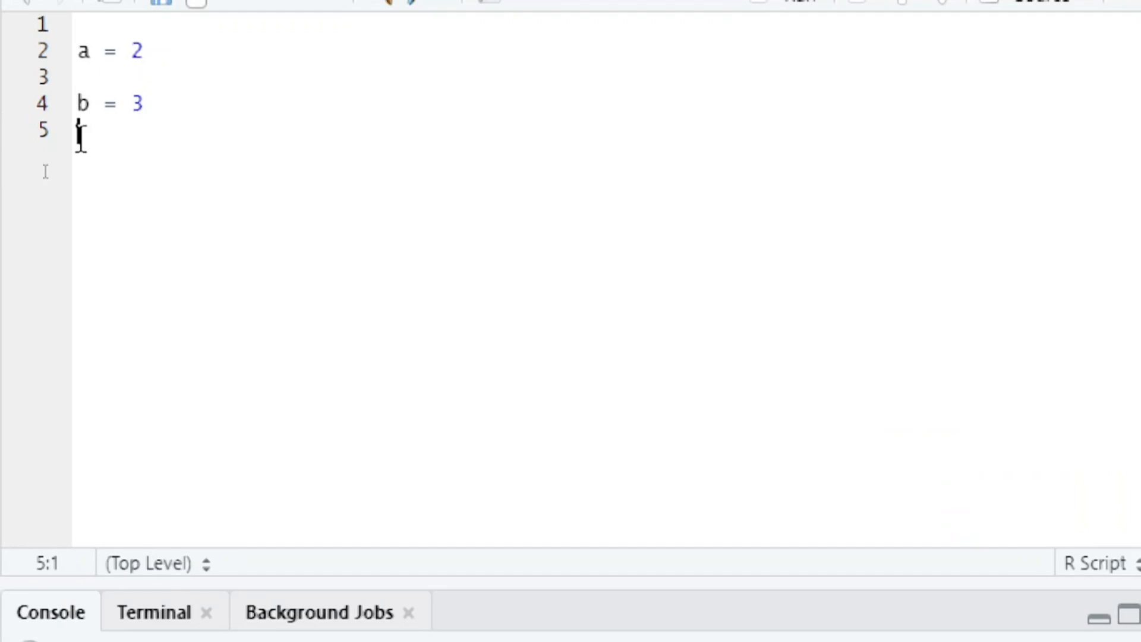
Write a + b in the script and run it so the console prints [1] 5
text(a)
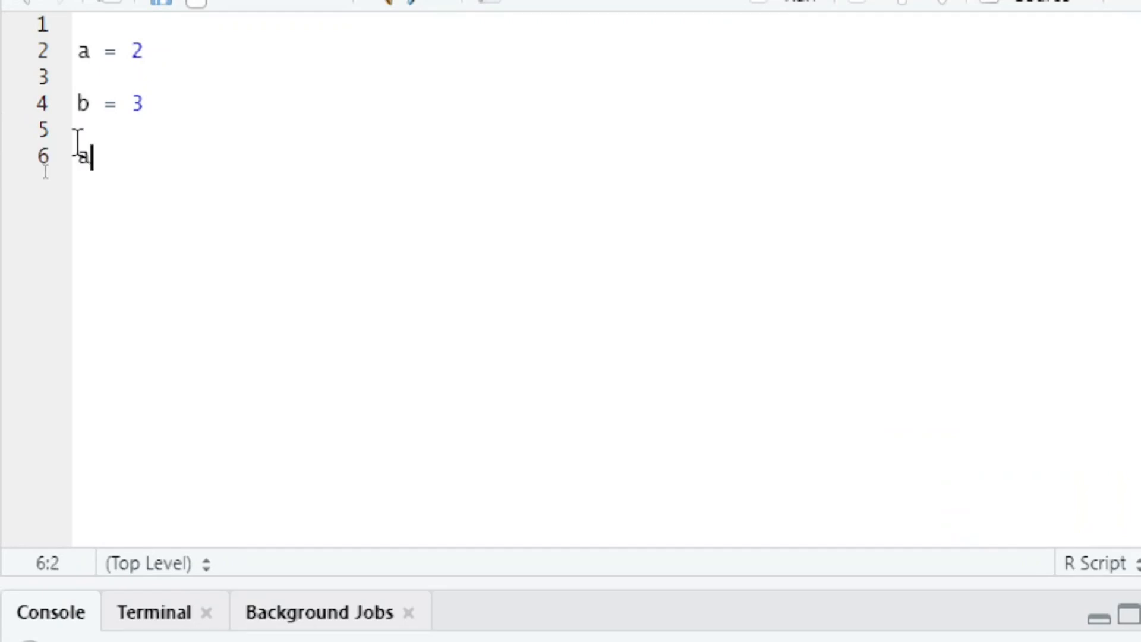
text(+)
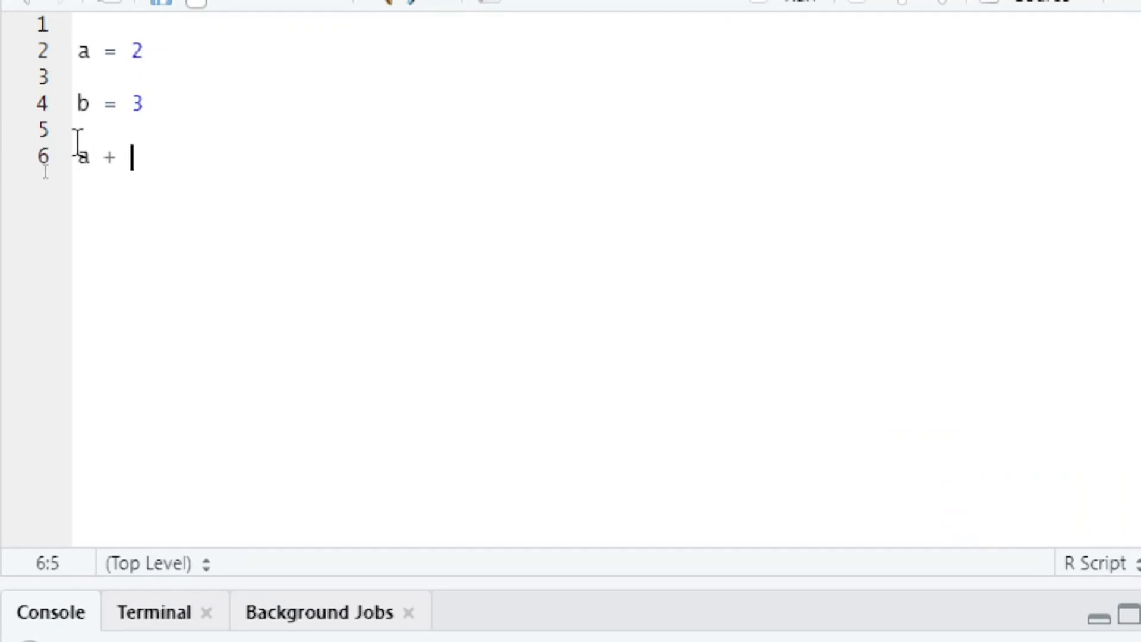
text(b)
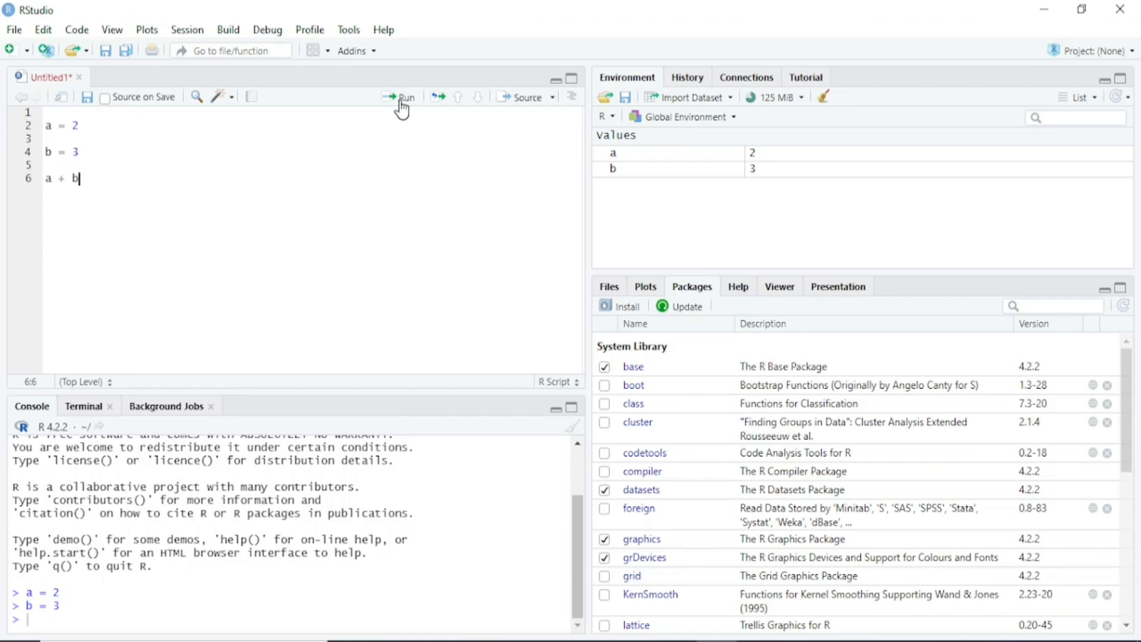
click(403, 97)
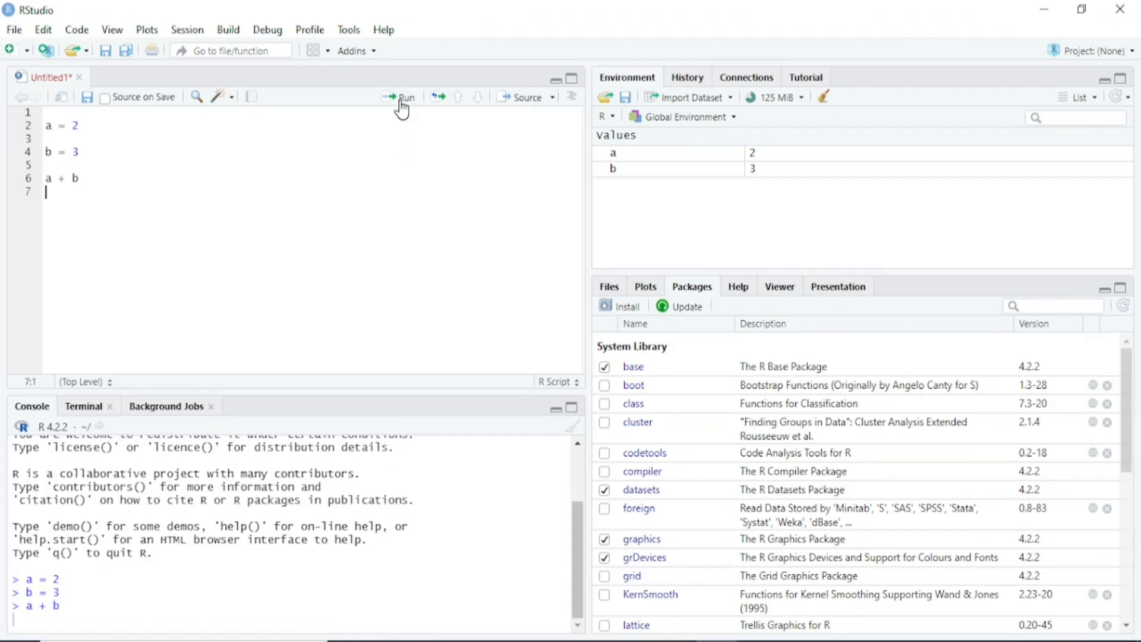
click(400, 96)
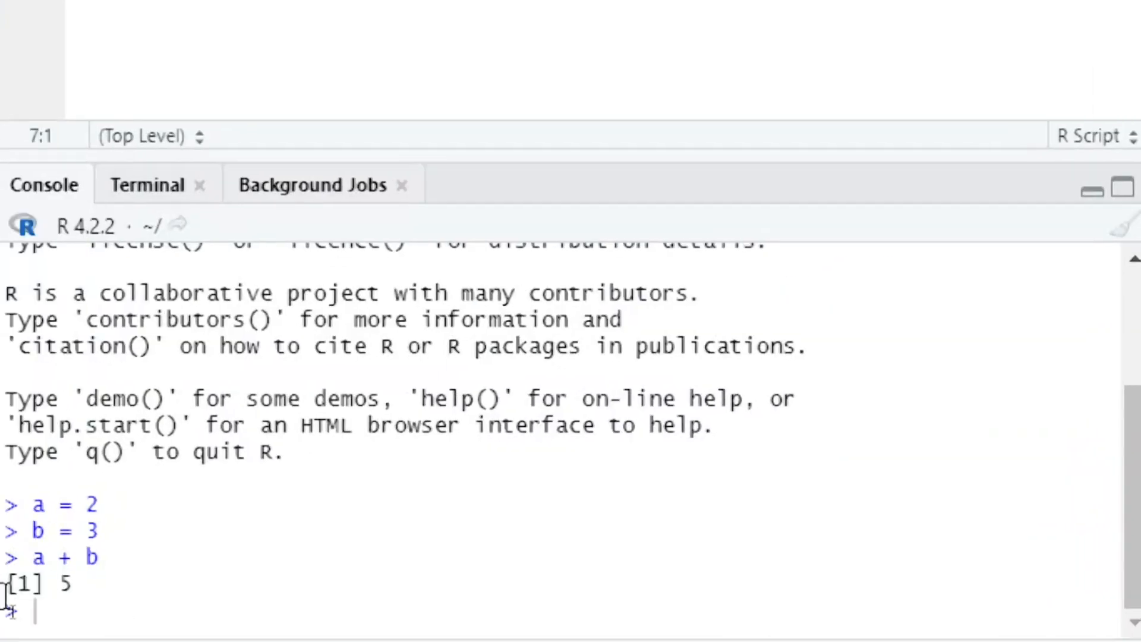